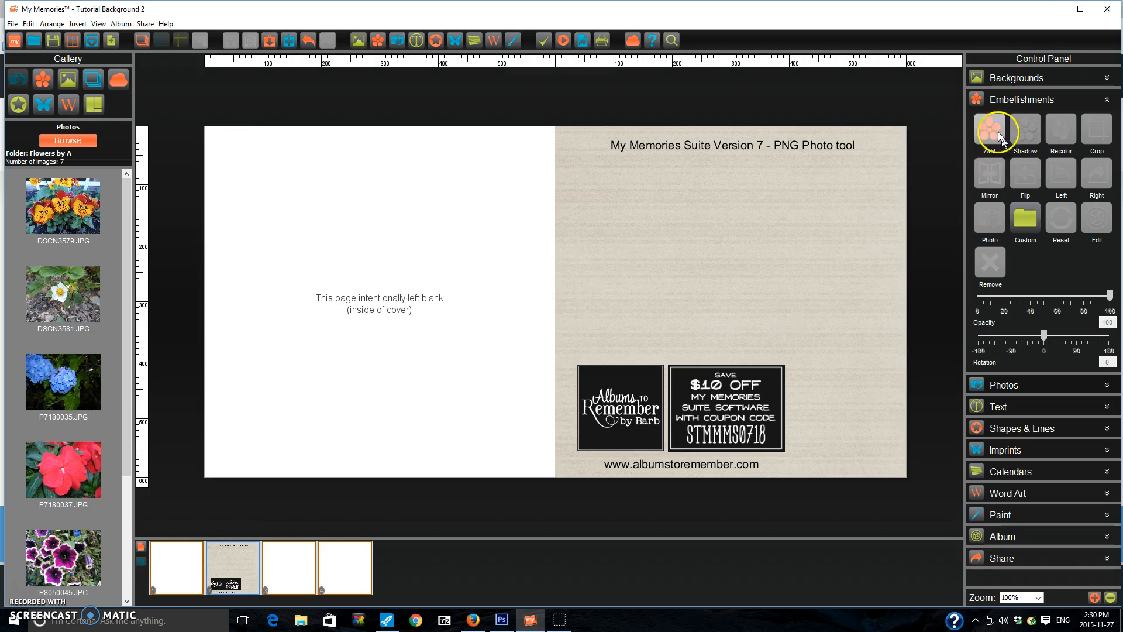
- Add the DoveTail7 banner from the DoveTailsPNG embellishments to the page
left_click(990, 132)
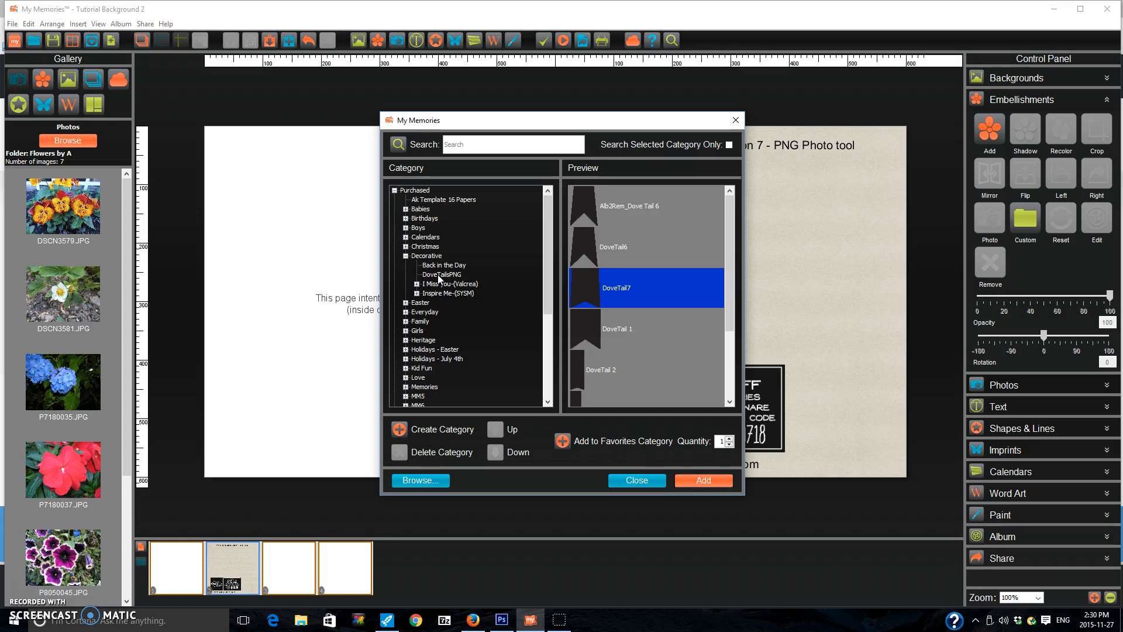
mouse_move(433, 261)
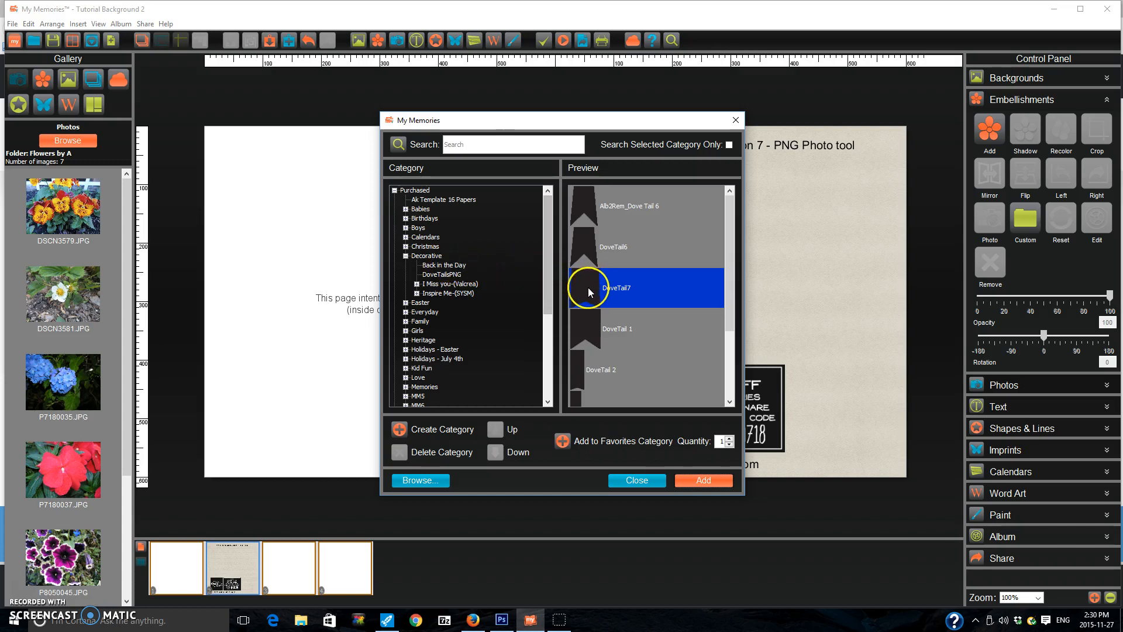
left_click(703, 479)
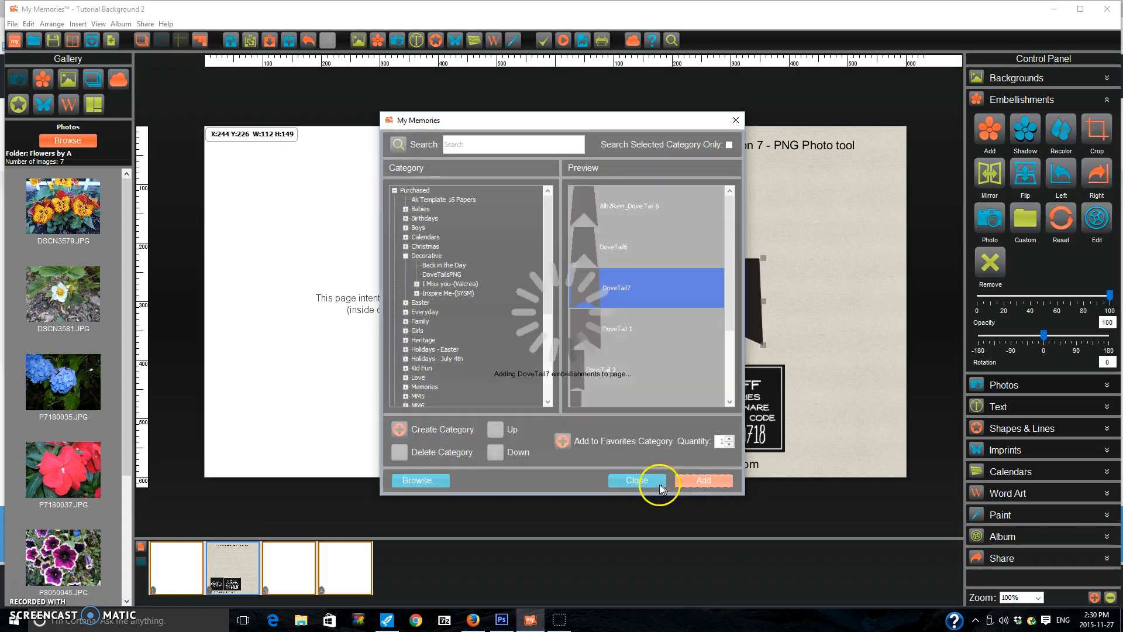
- Fill the DoveTail7 banner with the two-people photo from the Pictures folder
left_click(634, 480)
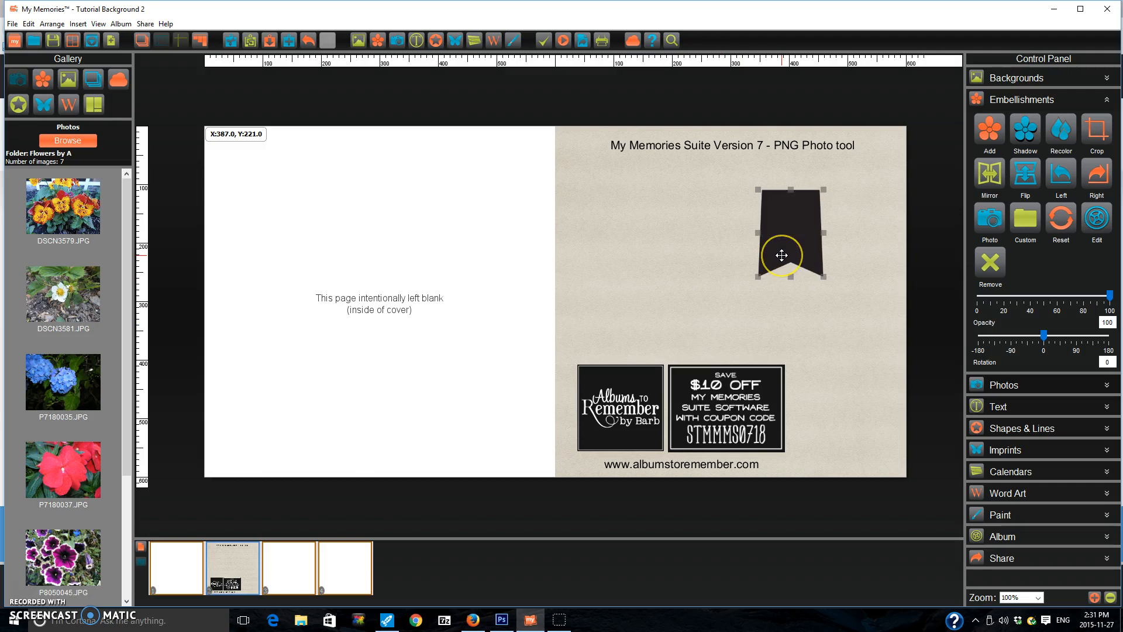
mouse_move(865, 256)
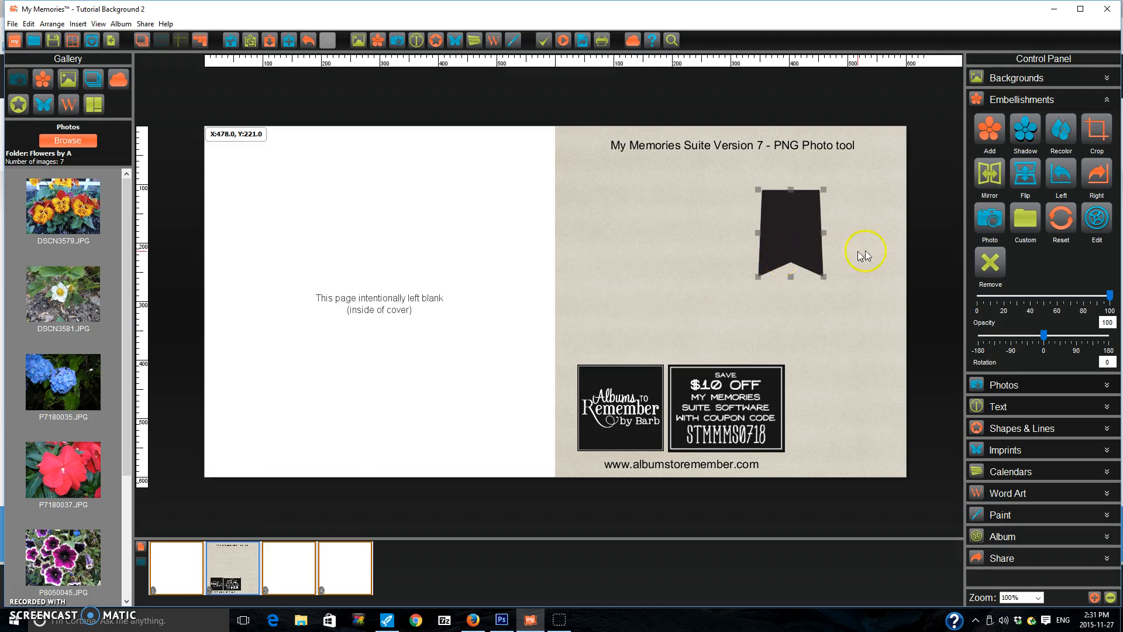
left_click(990, 223)
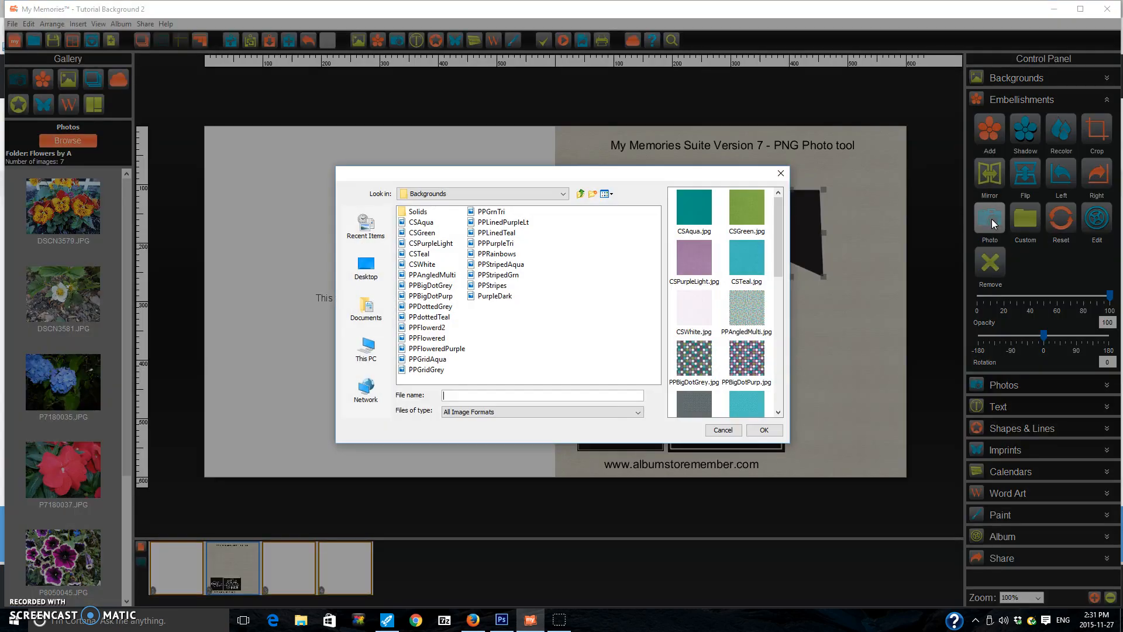
left_click(581, 194)
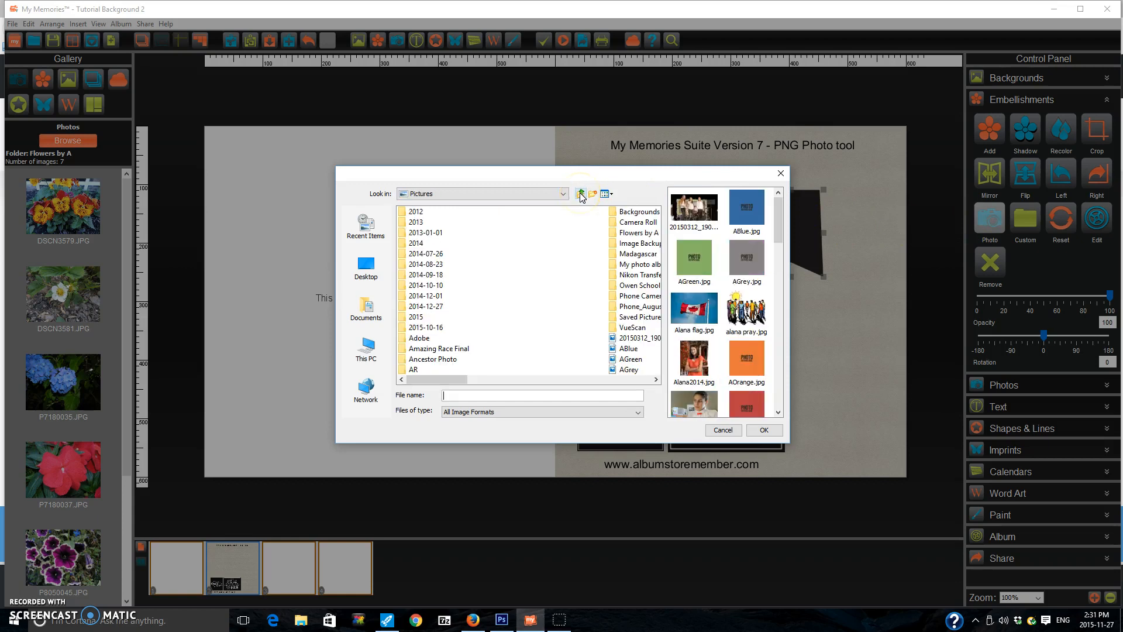
left_click(693, 208)
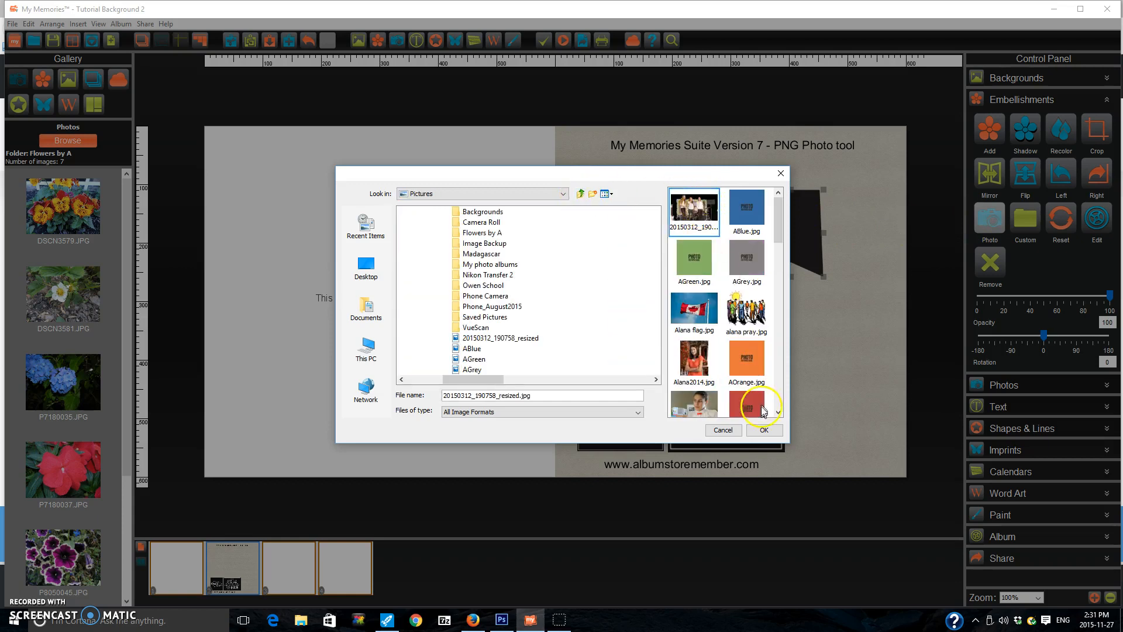
left_click(763, 430)
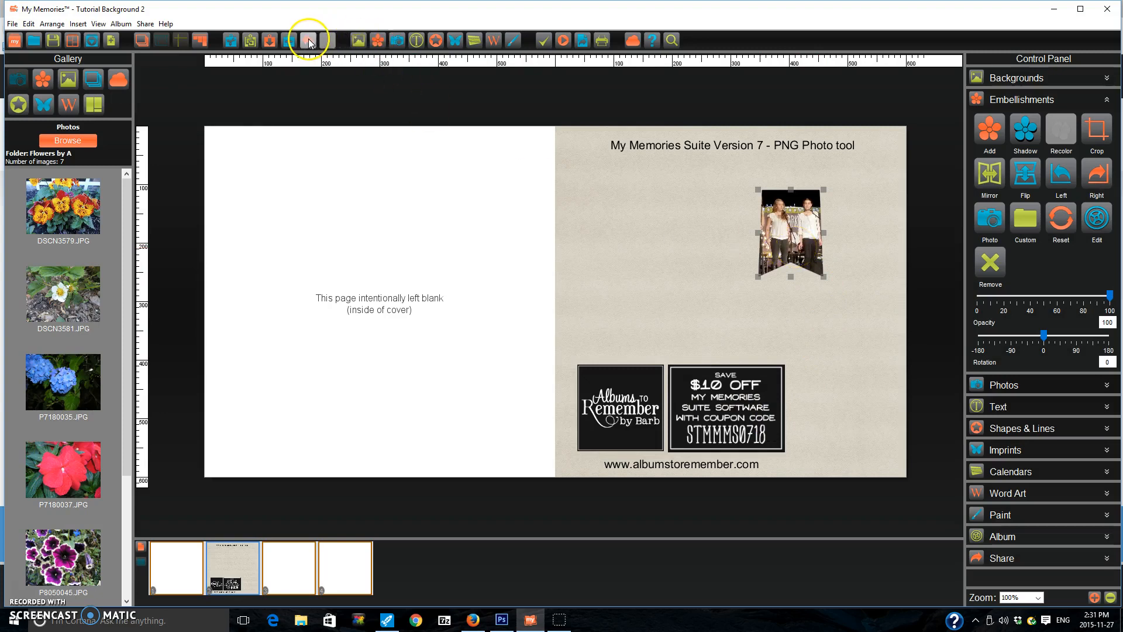
- Undo the photo fill on the DoveTail7 banner
left_click(309, 39)
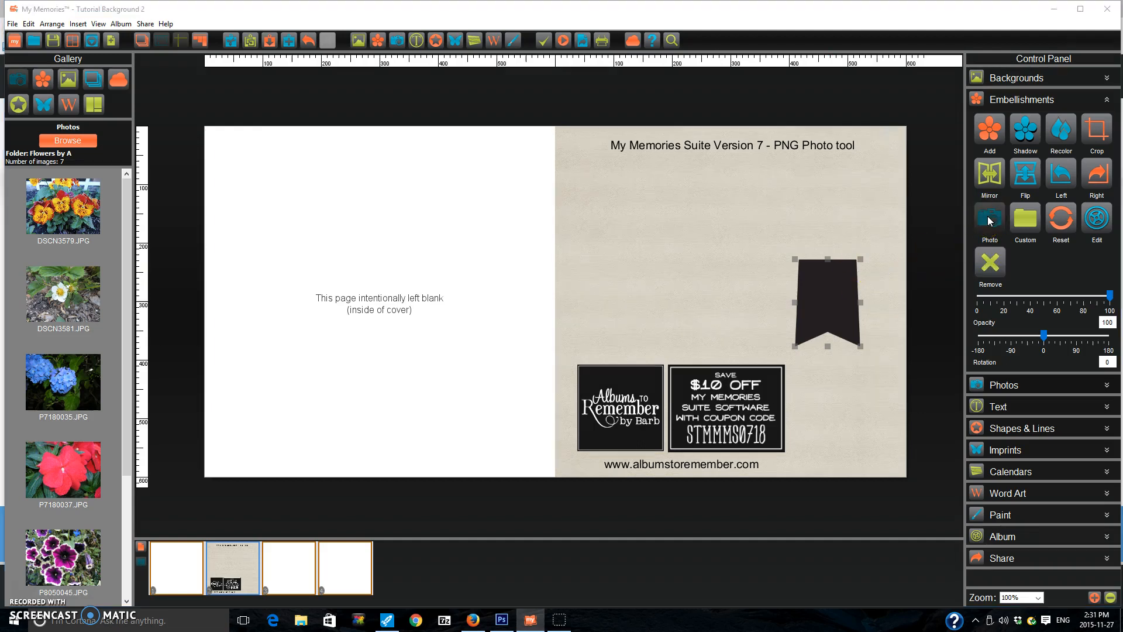
- Pick CSPurpleLight.jpg in the Backgrounds folder as the banner fill image
left_click(989, 222)
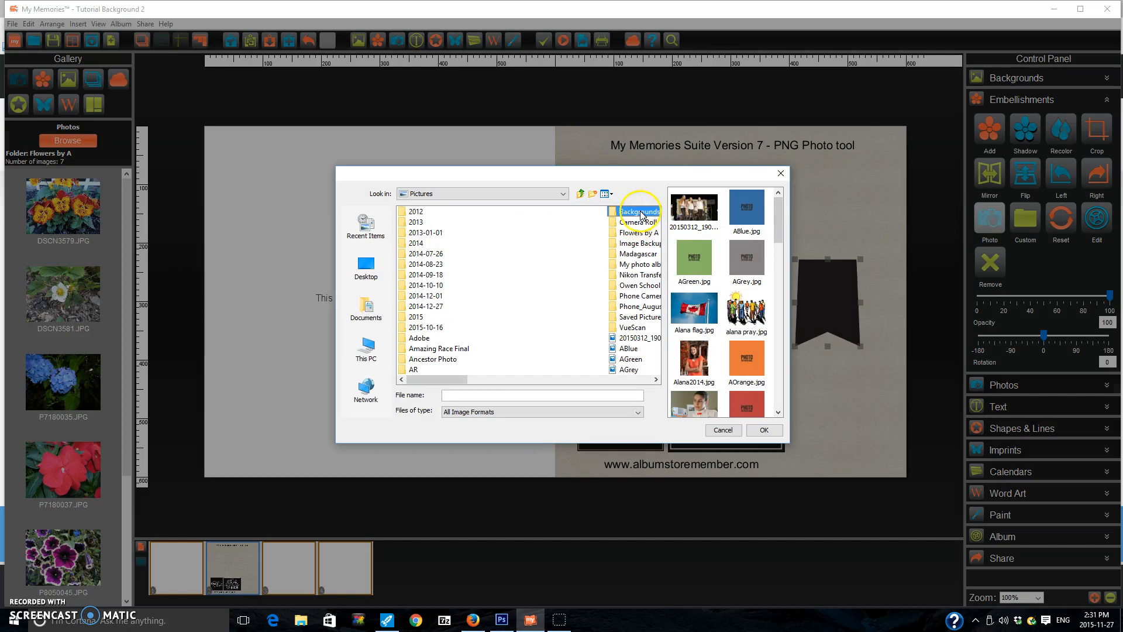
double_click(641, 211)
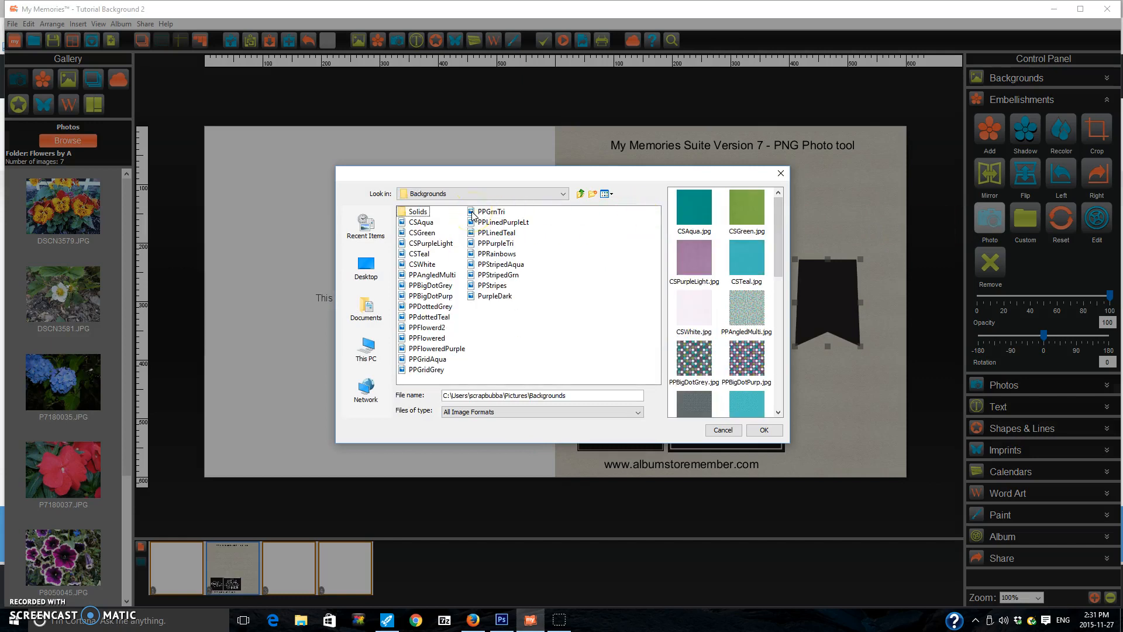
mouse_move(641, 258)
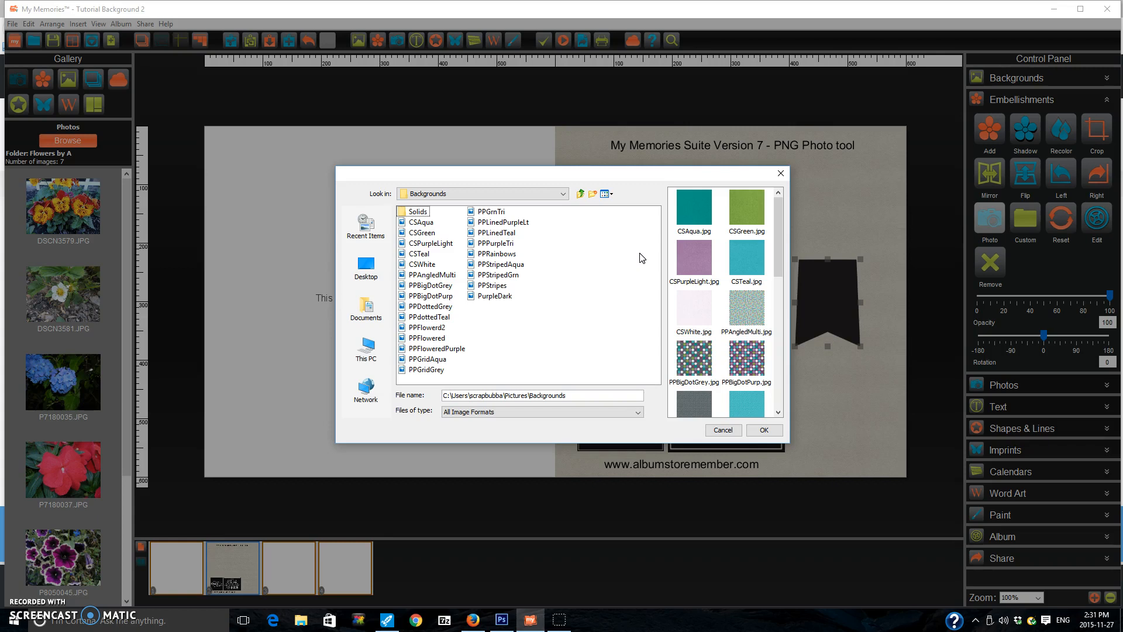
left_click(693, 258)
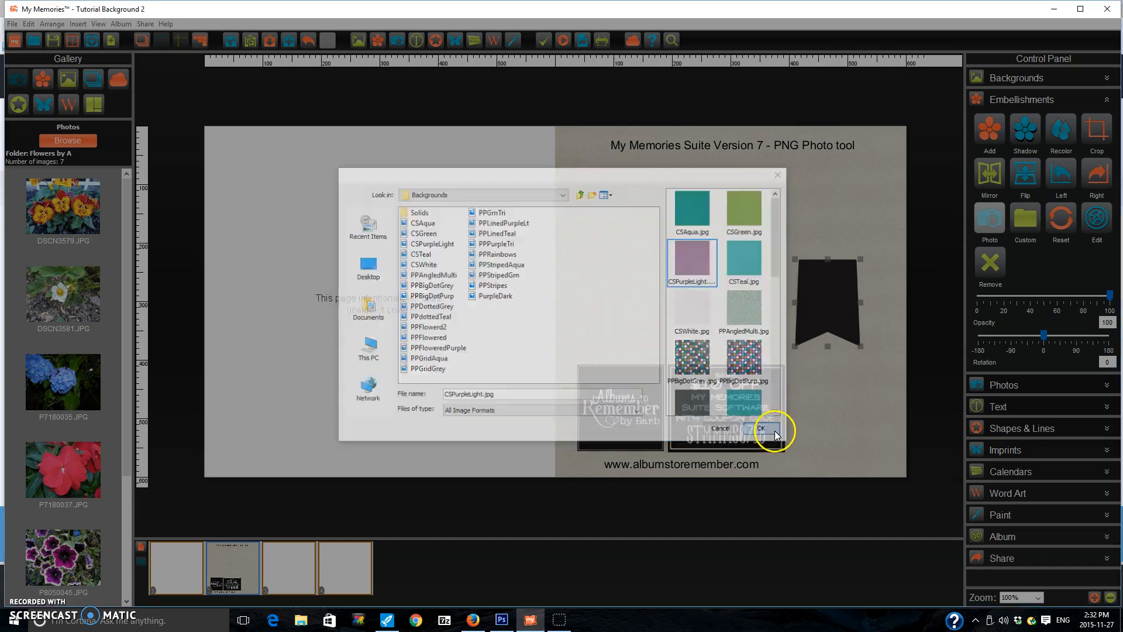
- Confirm the light purple cardstock fill, then deselect and reselect the banner
left_click(759, 427)
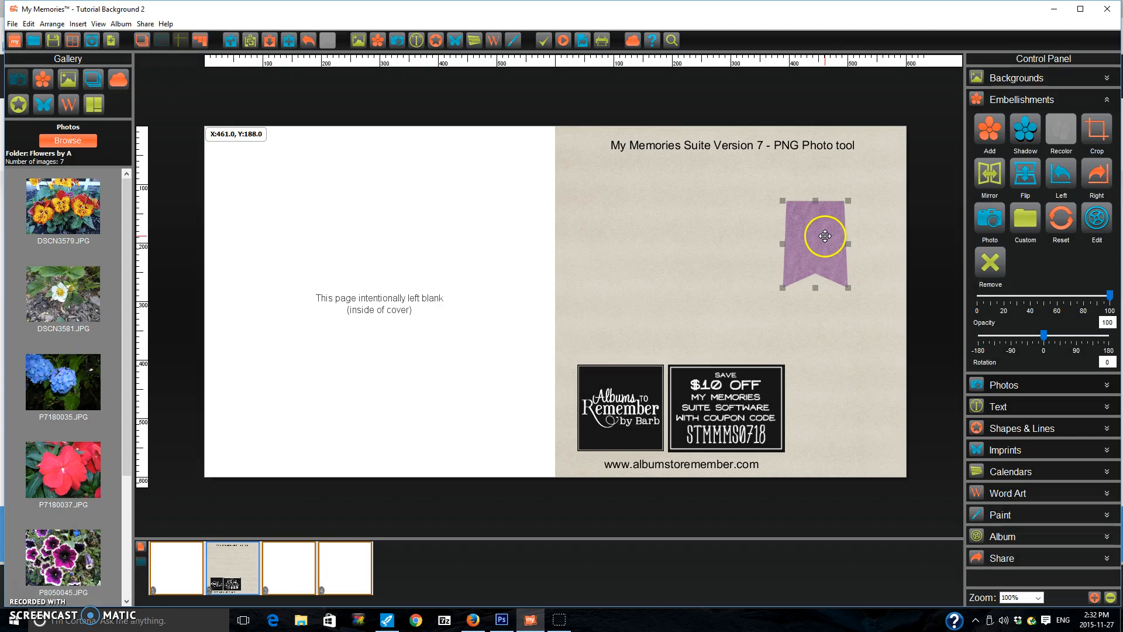
left_click(1025, 132)
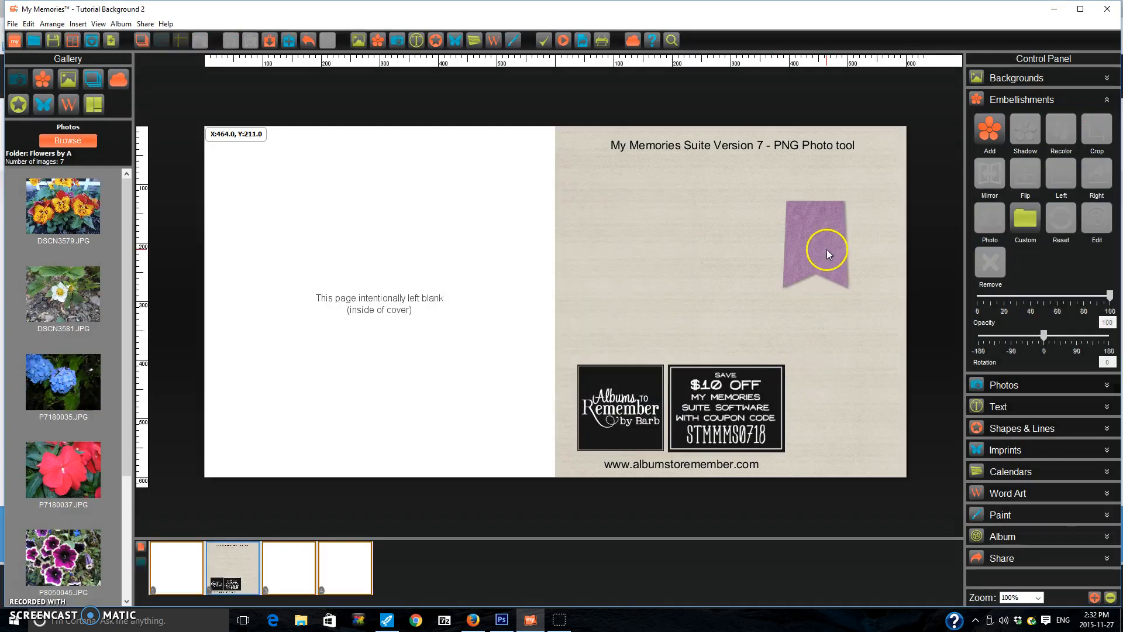
left_click(827, 251)
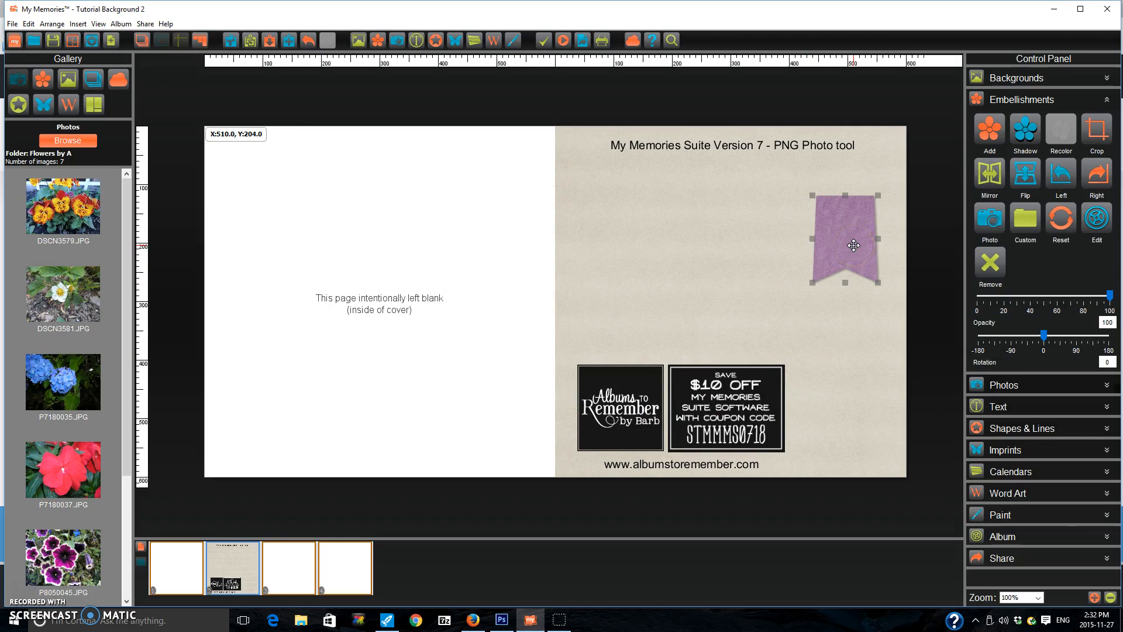